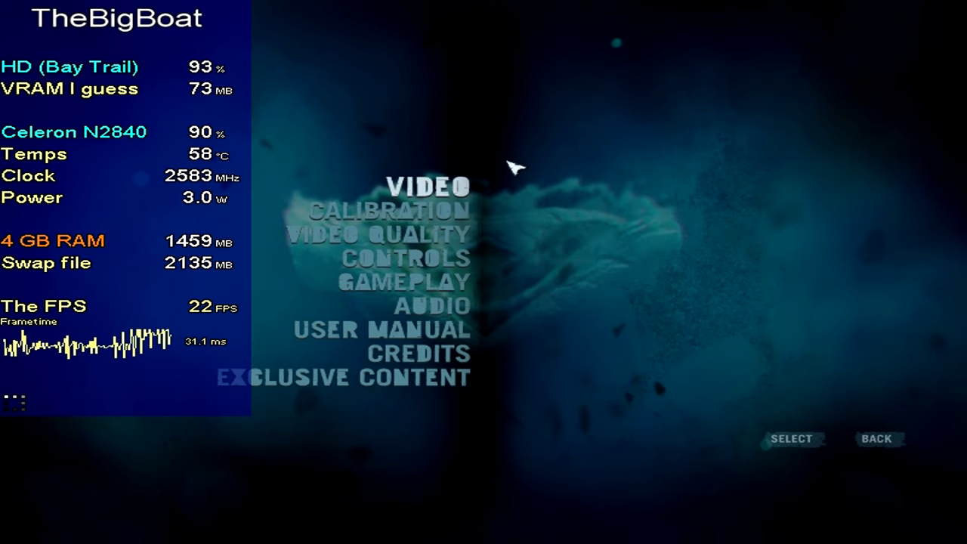
# Step: Show the Video Quality page with overall quality Custom and every graphics setting at LOW
pyautogui.click(378, 233)
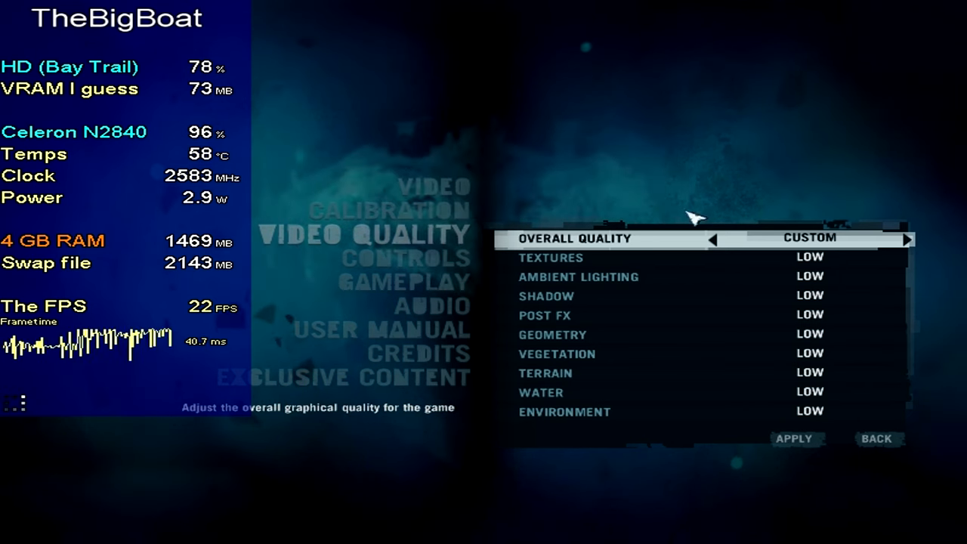